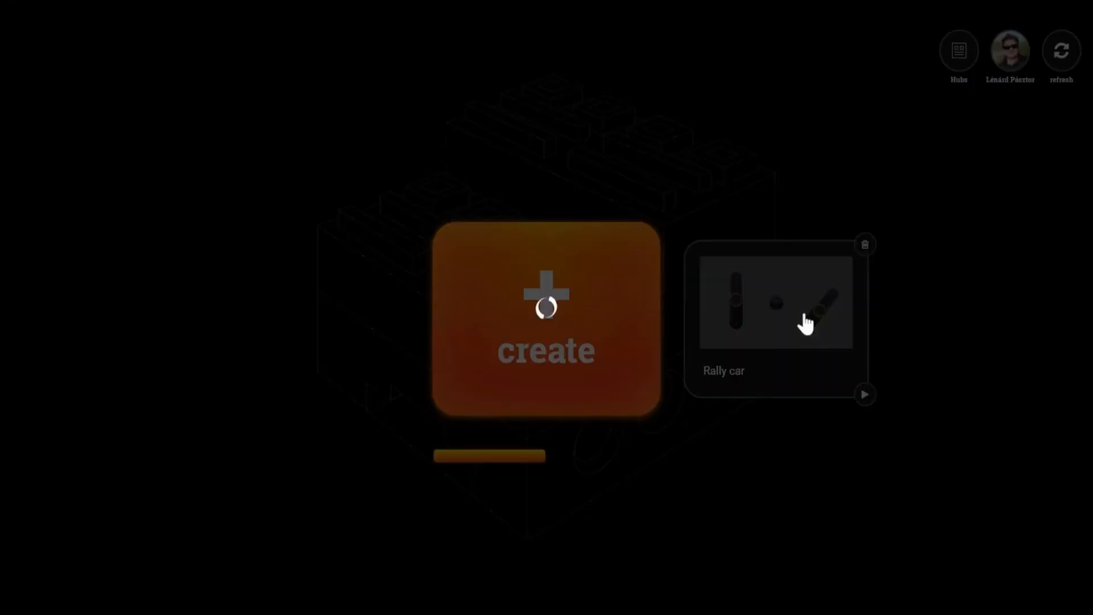
Open the Rally car project card from the projects screen
left_click(804, 316)
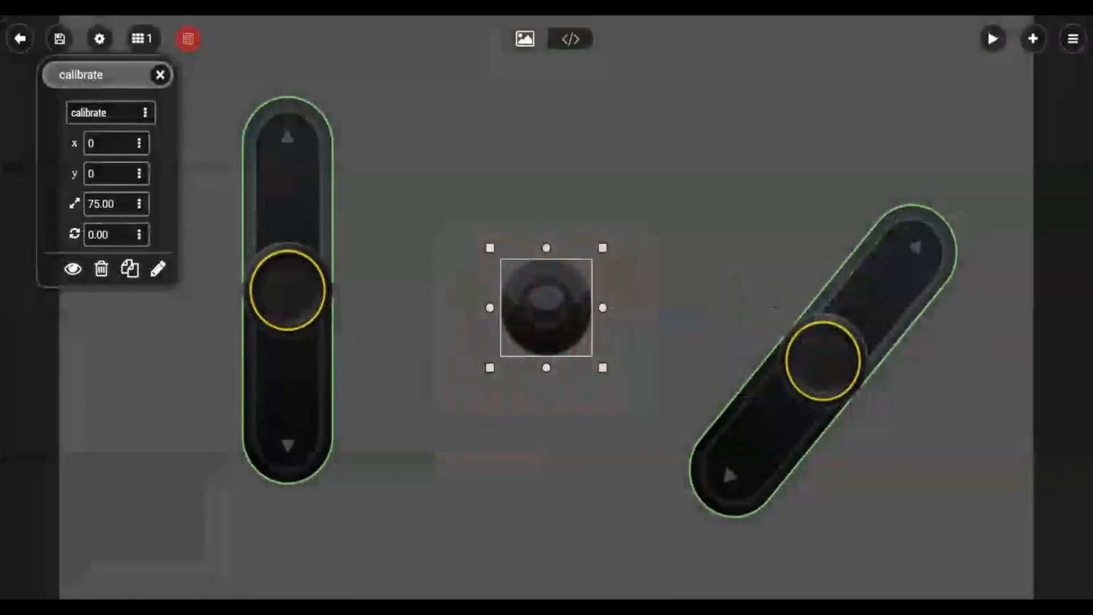
Close the calibrate button's properties, inspect the power slider's properties, then close them
left_click(160, 75)
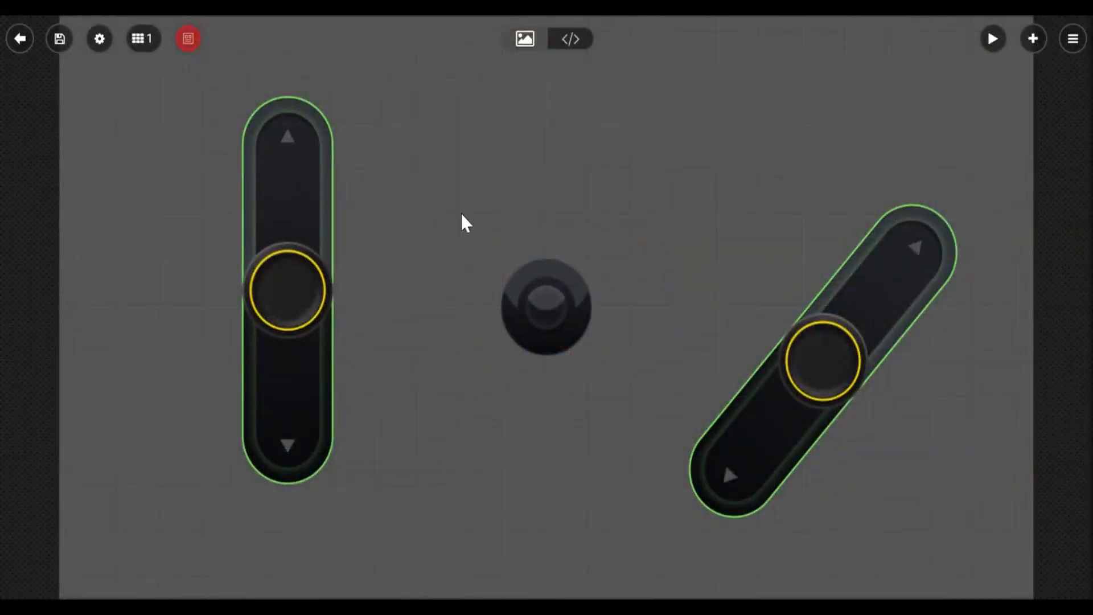
left_click(290, 293)
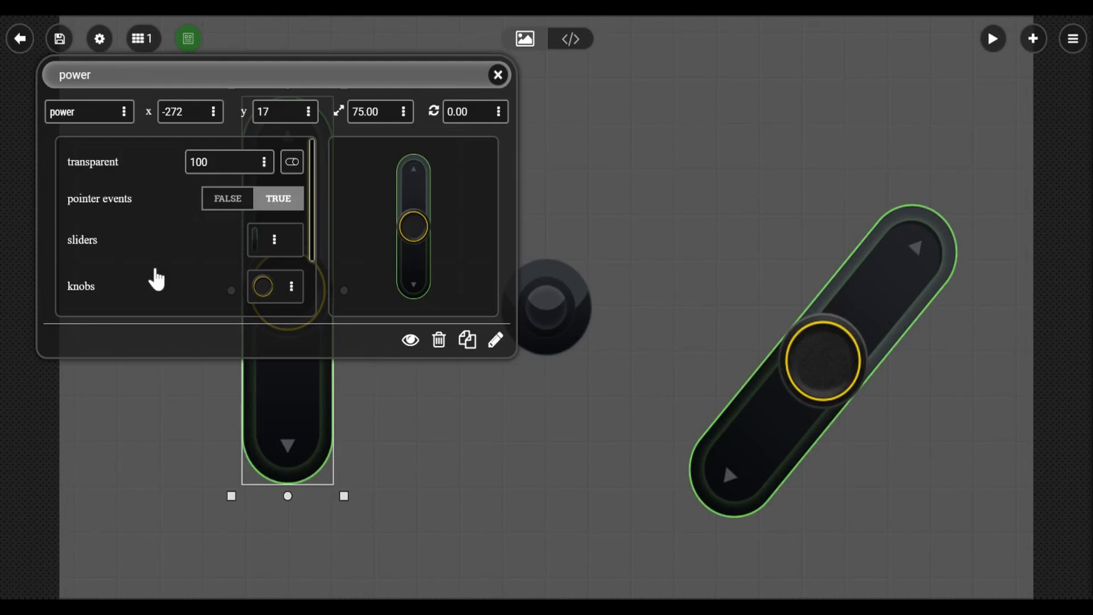
mouse_move(498, 74)
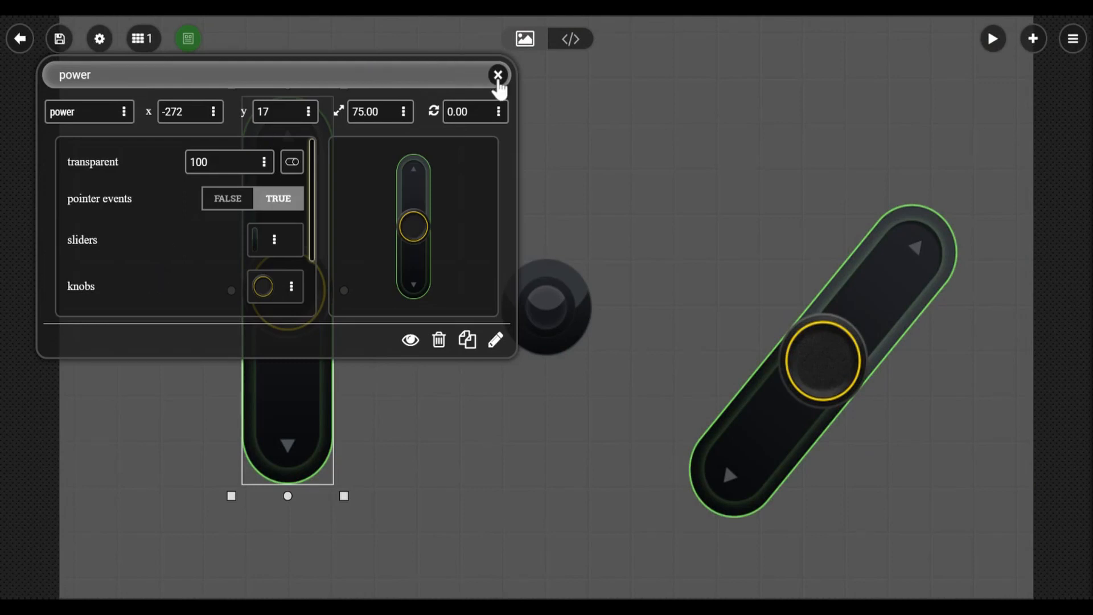
left_click(497, 75)
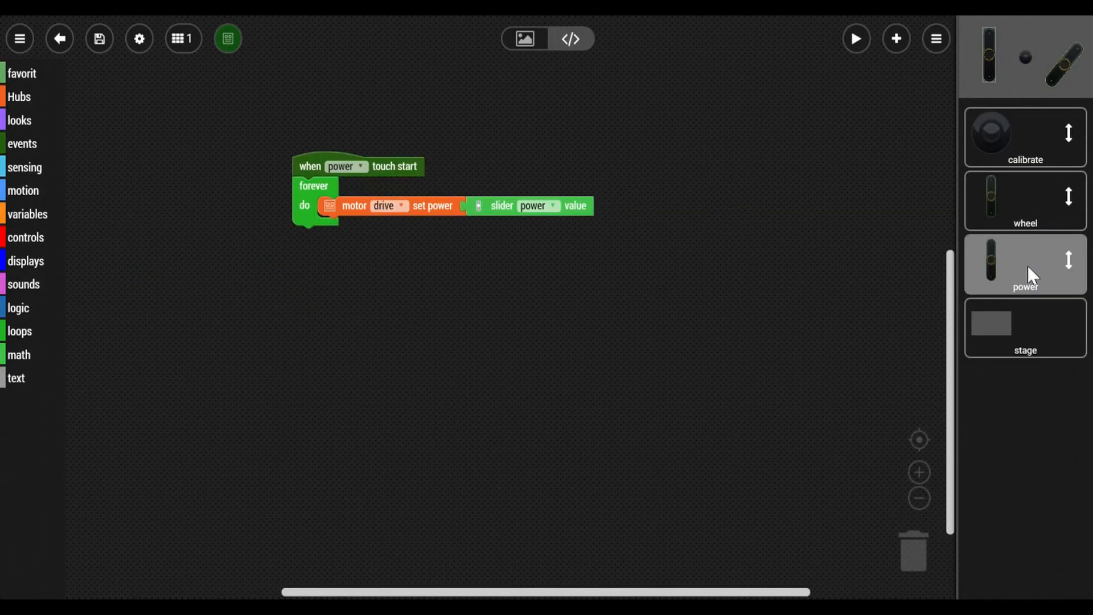
mouse_move(1035, 204)
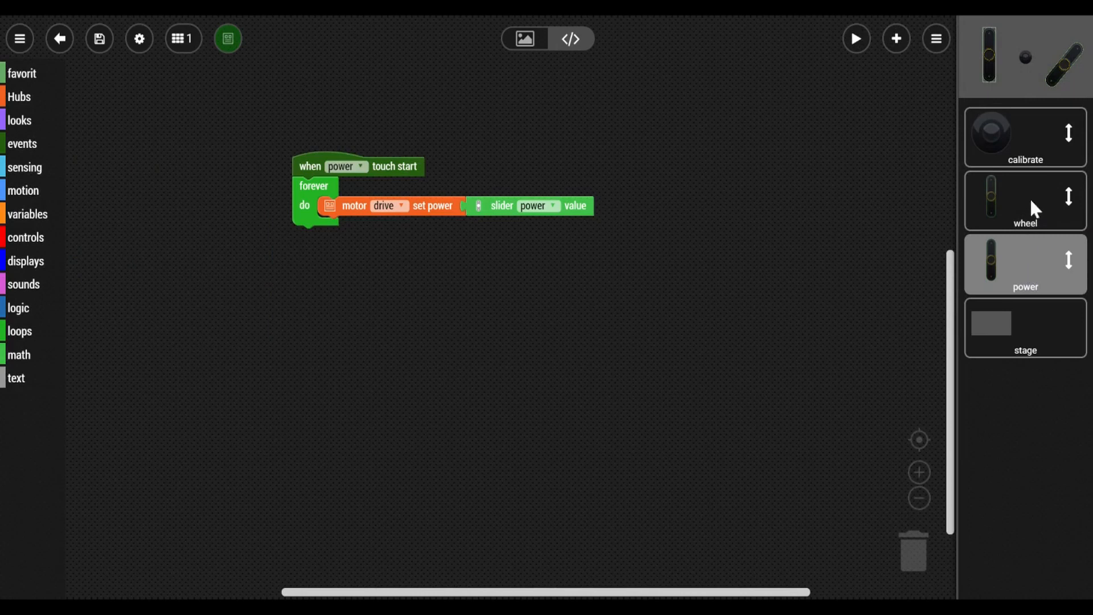
View the wheel slider and calibrate button blocks, then start the remote with Play
left_click(1025, 202)
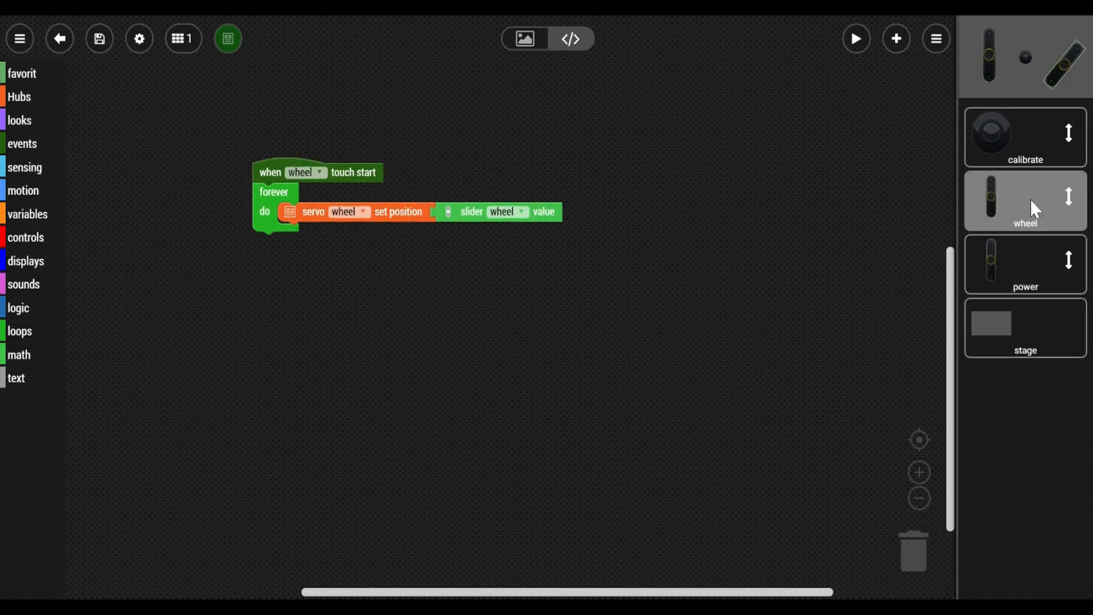
left_click(1025, 137)
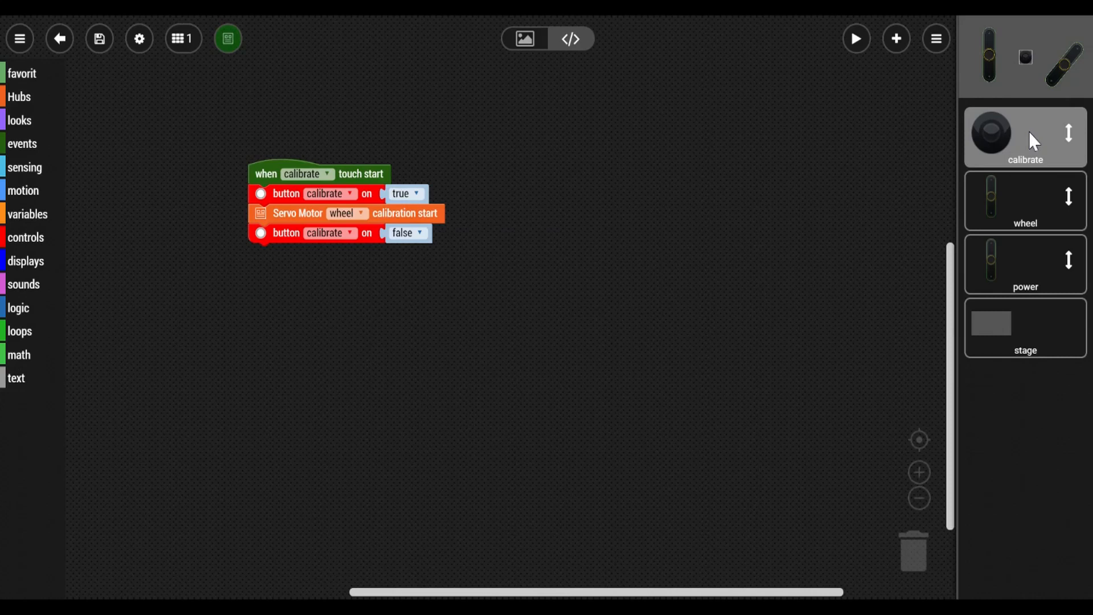
mouse_move(651, 160)
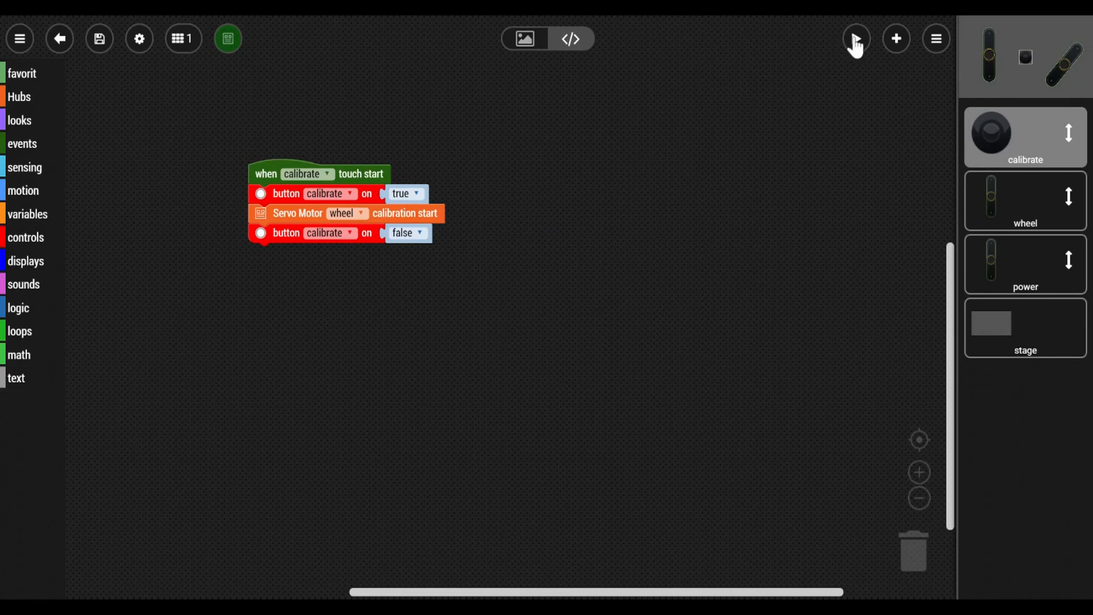
left_click(857, 38)
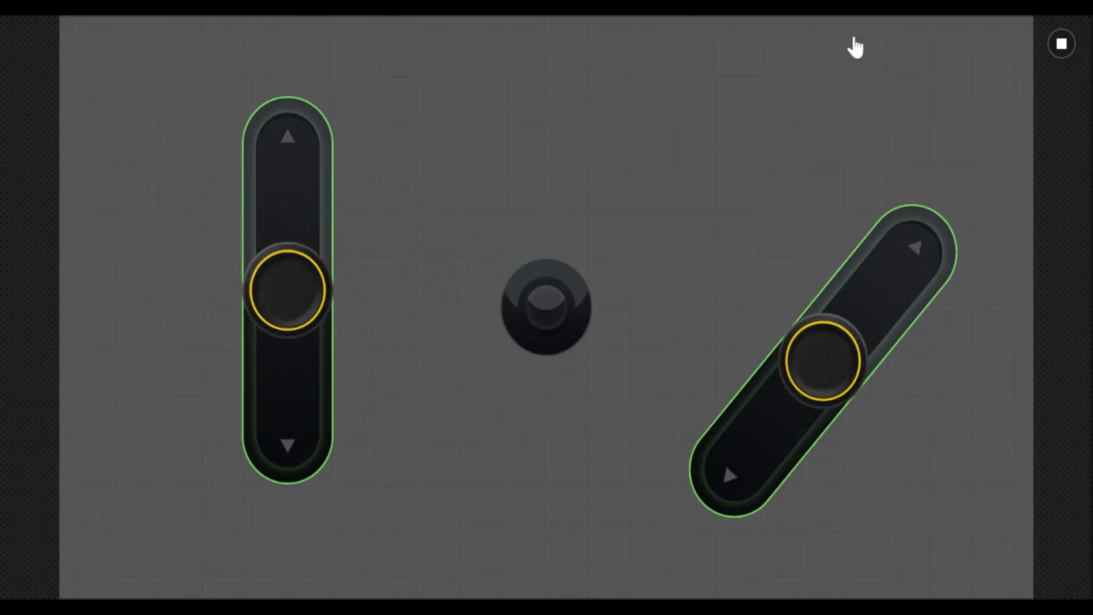